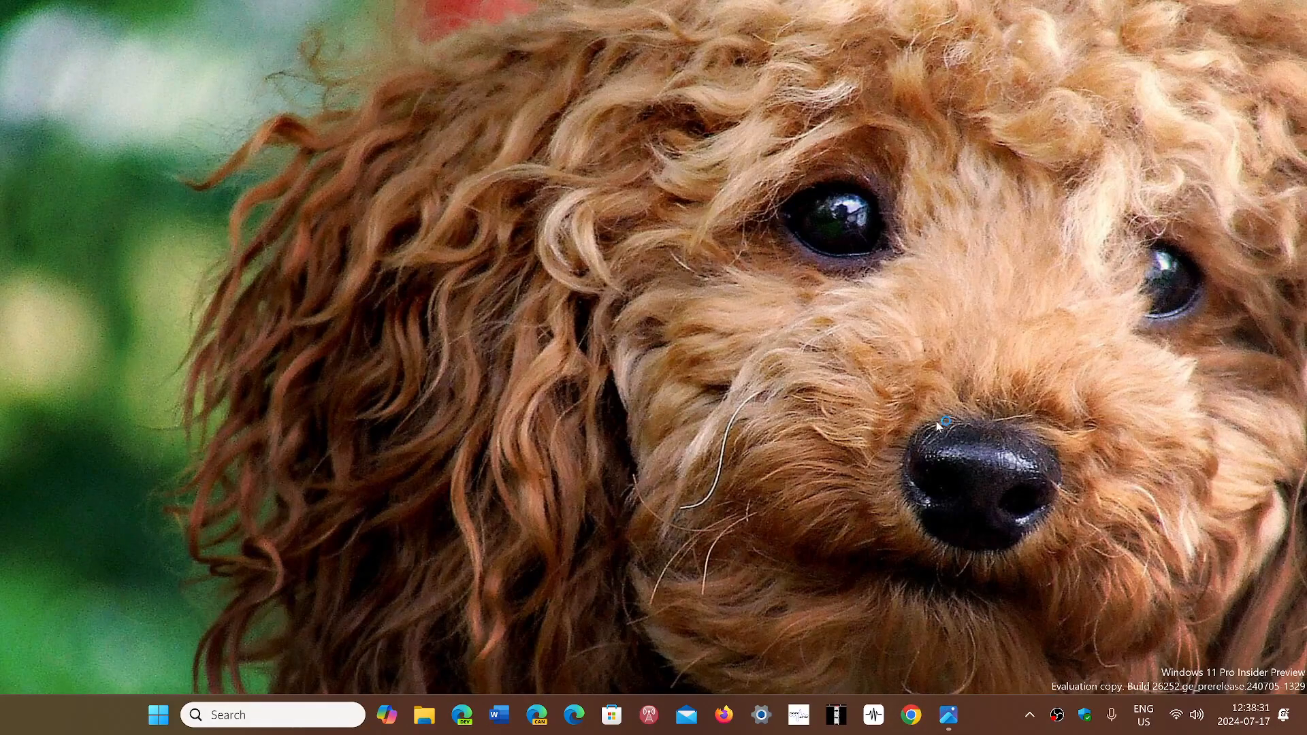
# Step: Restore the Chrome window showing the lapresse.ca news homepage from the taskbar
pyautogui.click(910, 714)
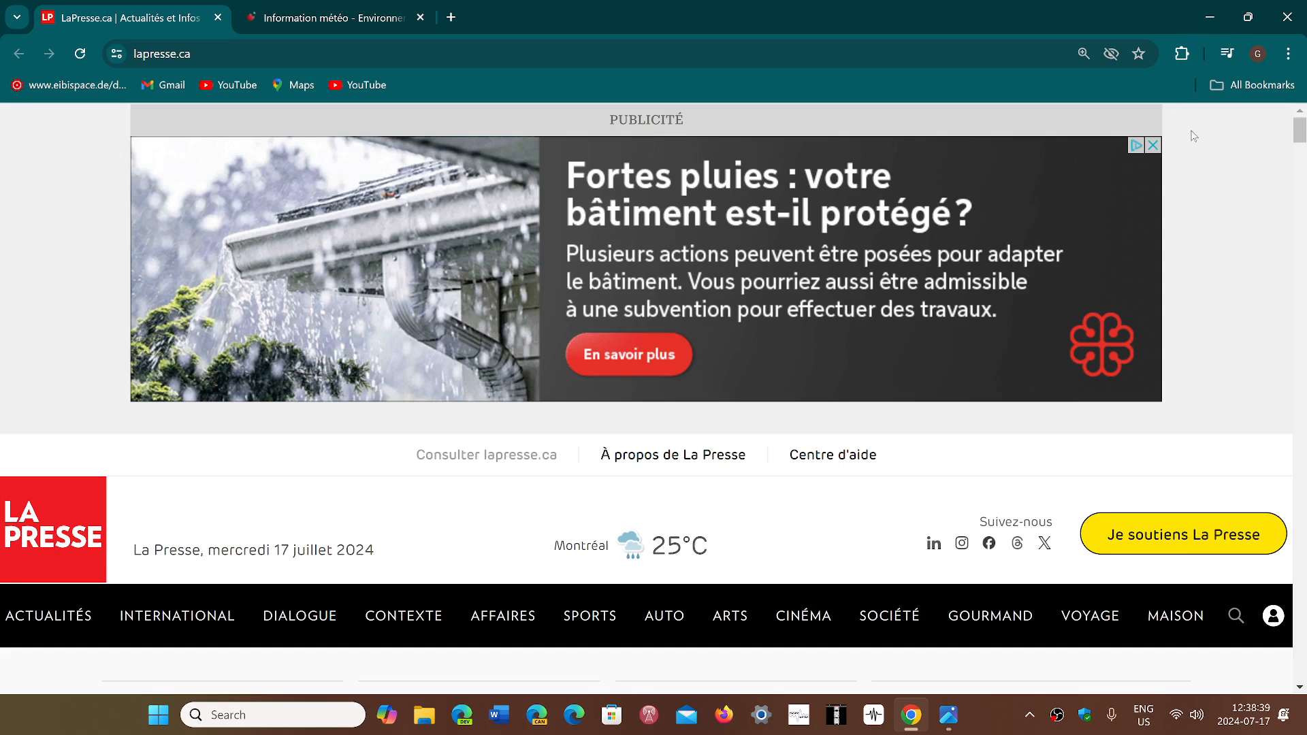
pyautogui.moveTo(1206, 171)
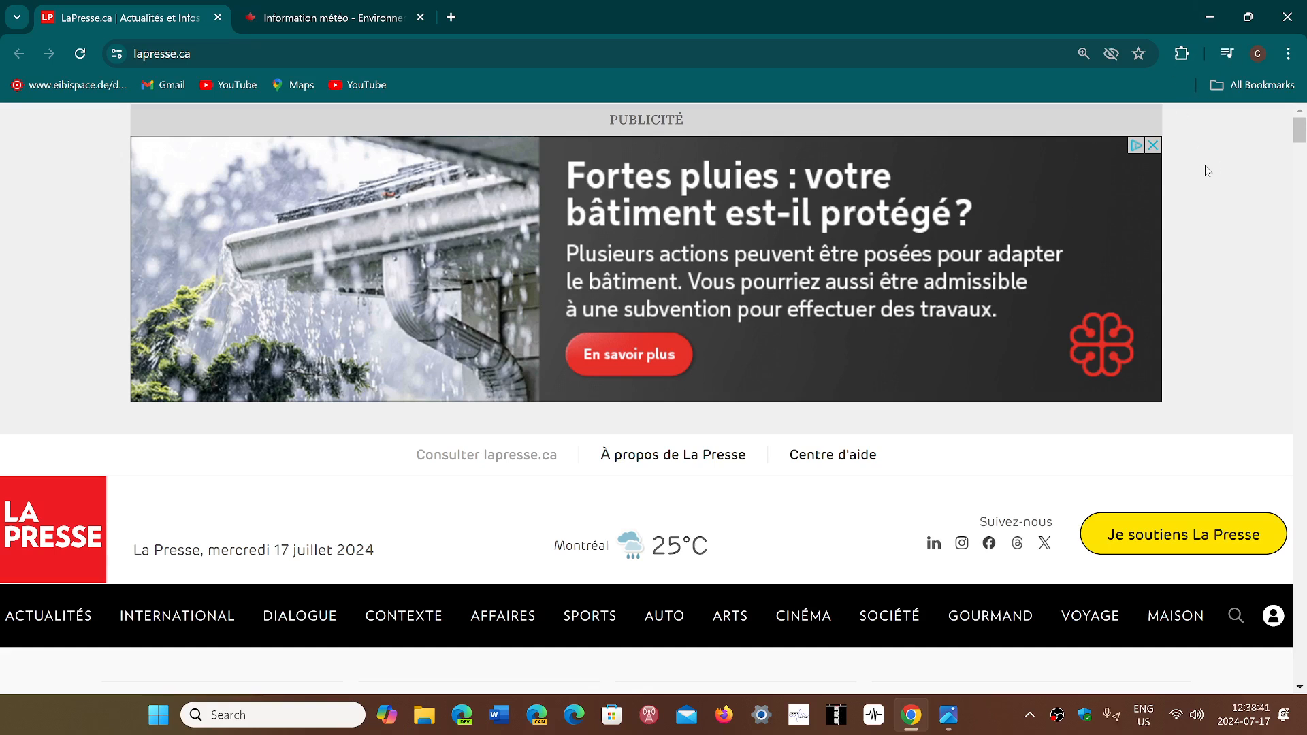
pyautogui.moveTo(1288, 16)
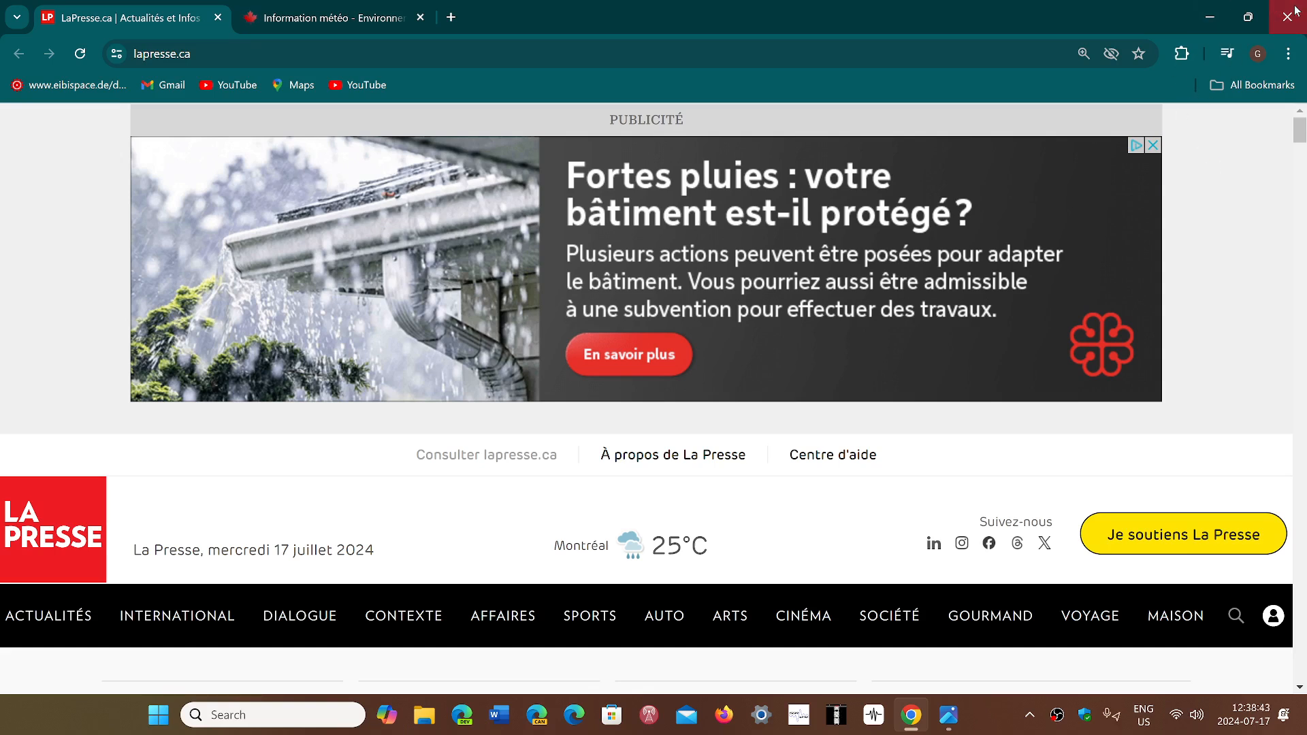
# Step: Close Chrome, leaving the empty poodle-wallpaper desktop
pyautogui.click(1292, 16)
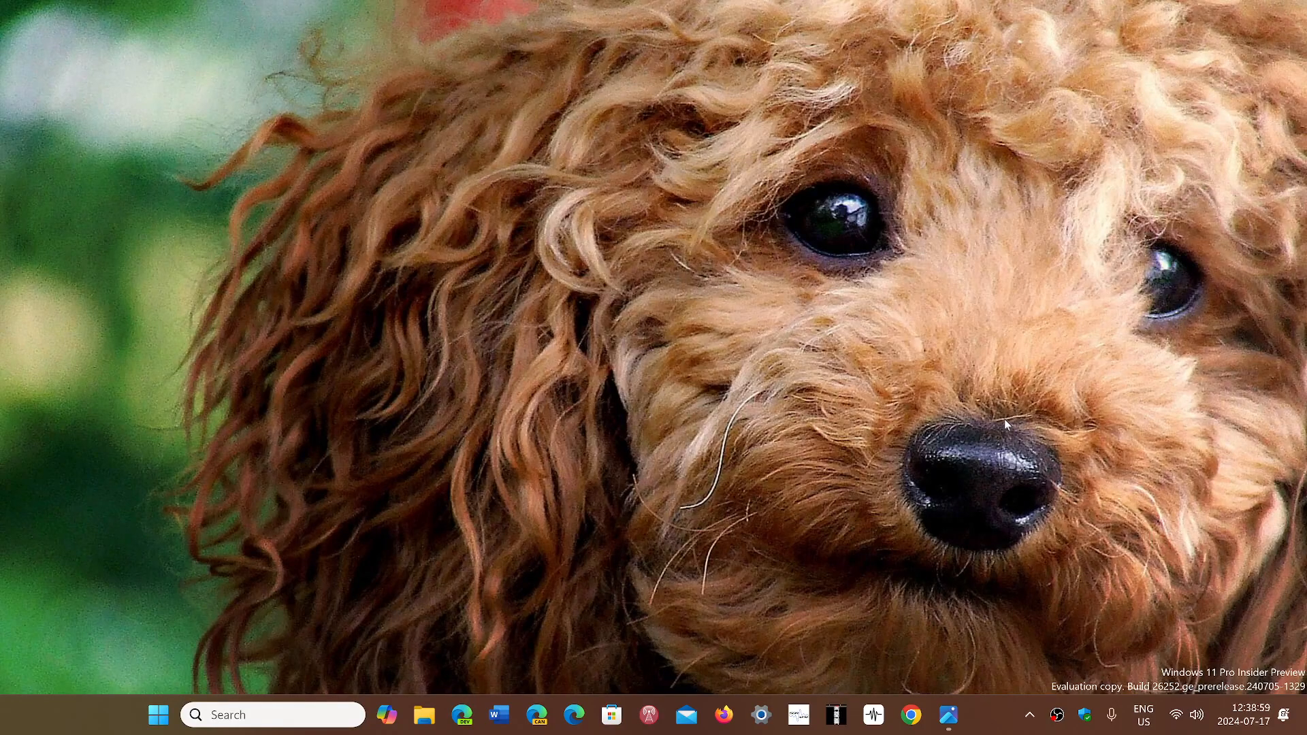
pyautogui.moveTo(902, 626)
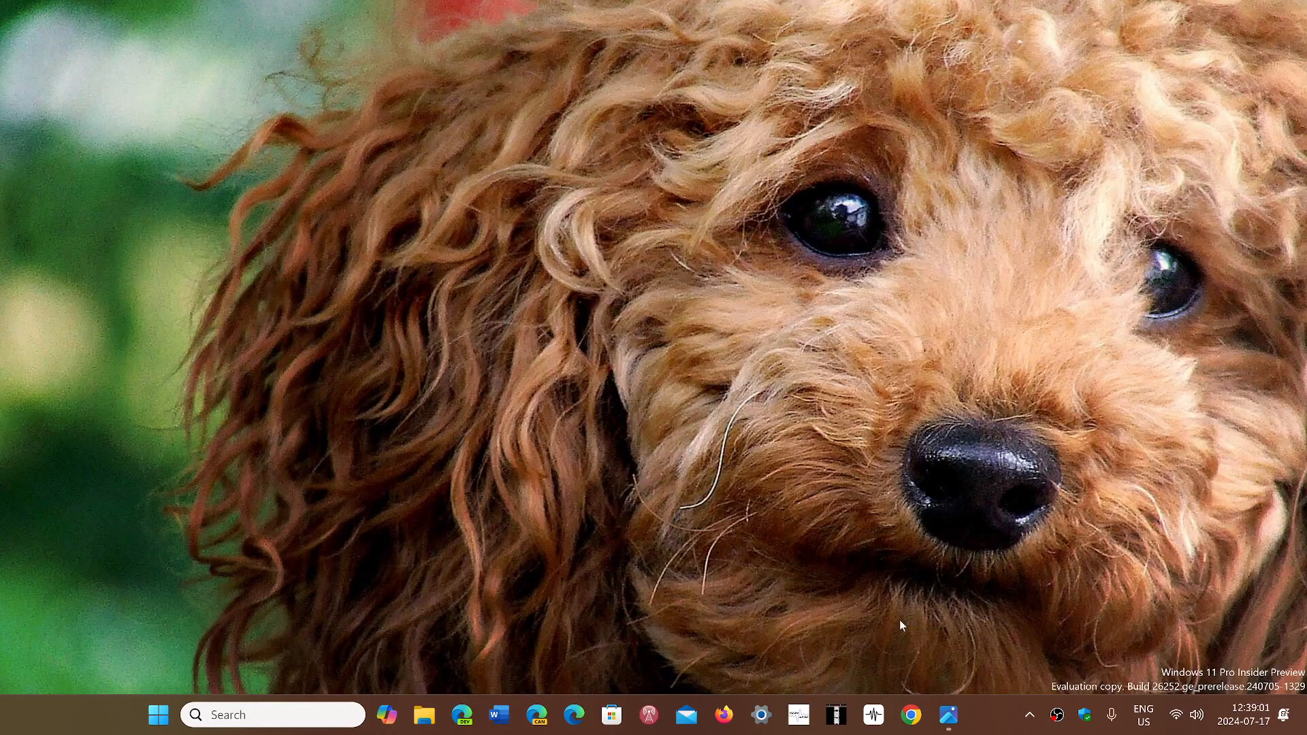
pyautogui.moveTo(985, 725)
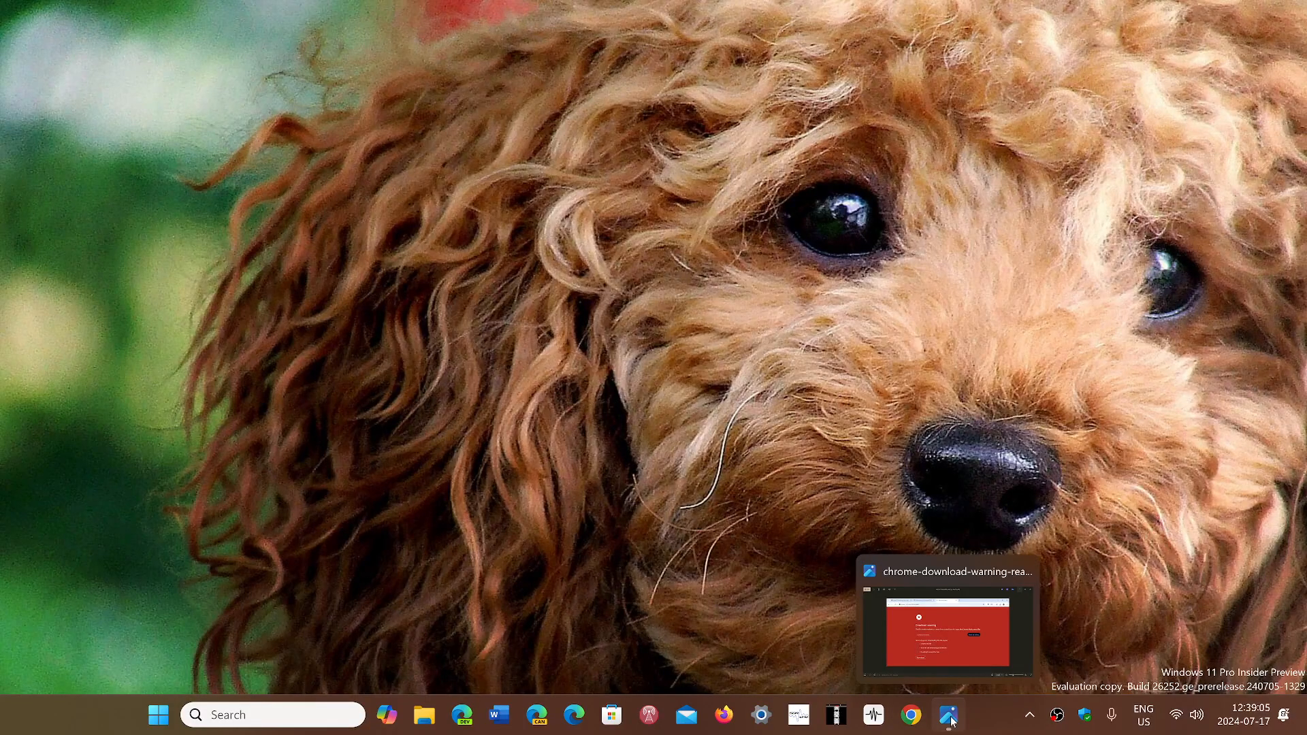
pyautogui.click(946, 632)
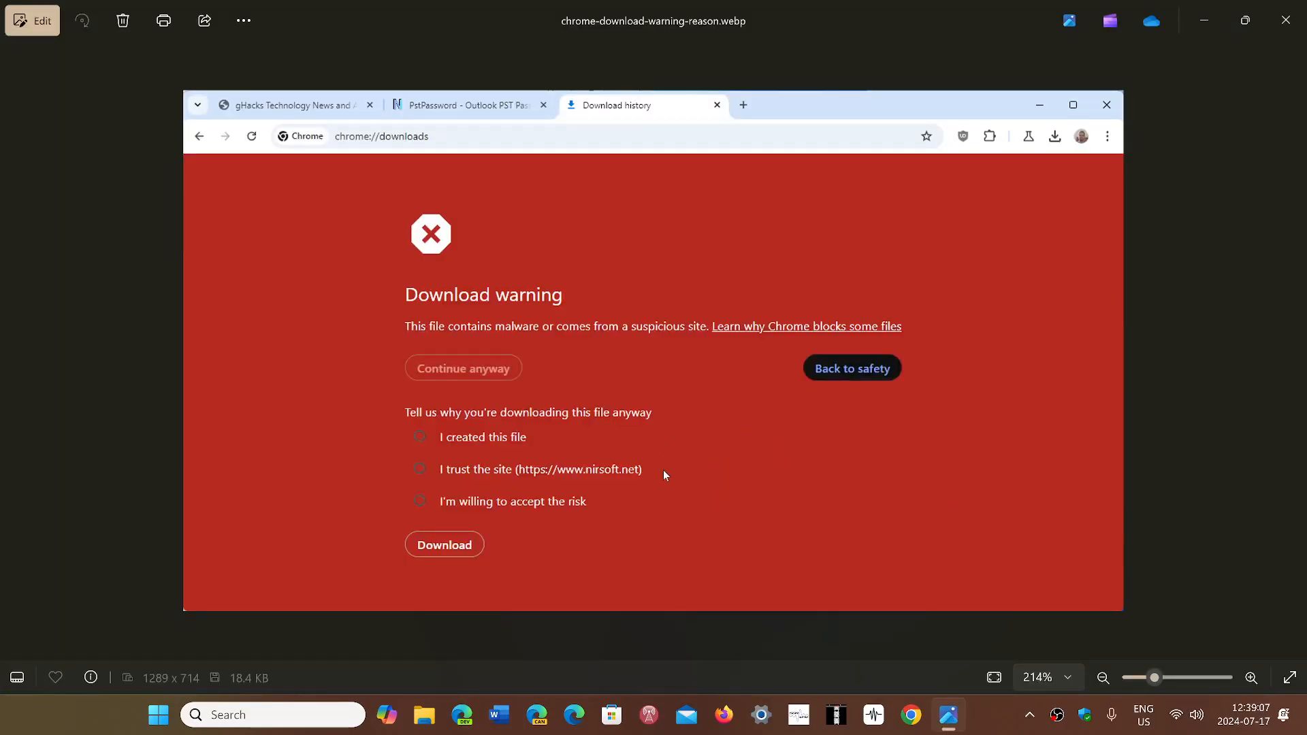
pyautogui.moveTo(709, 504)
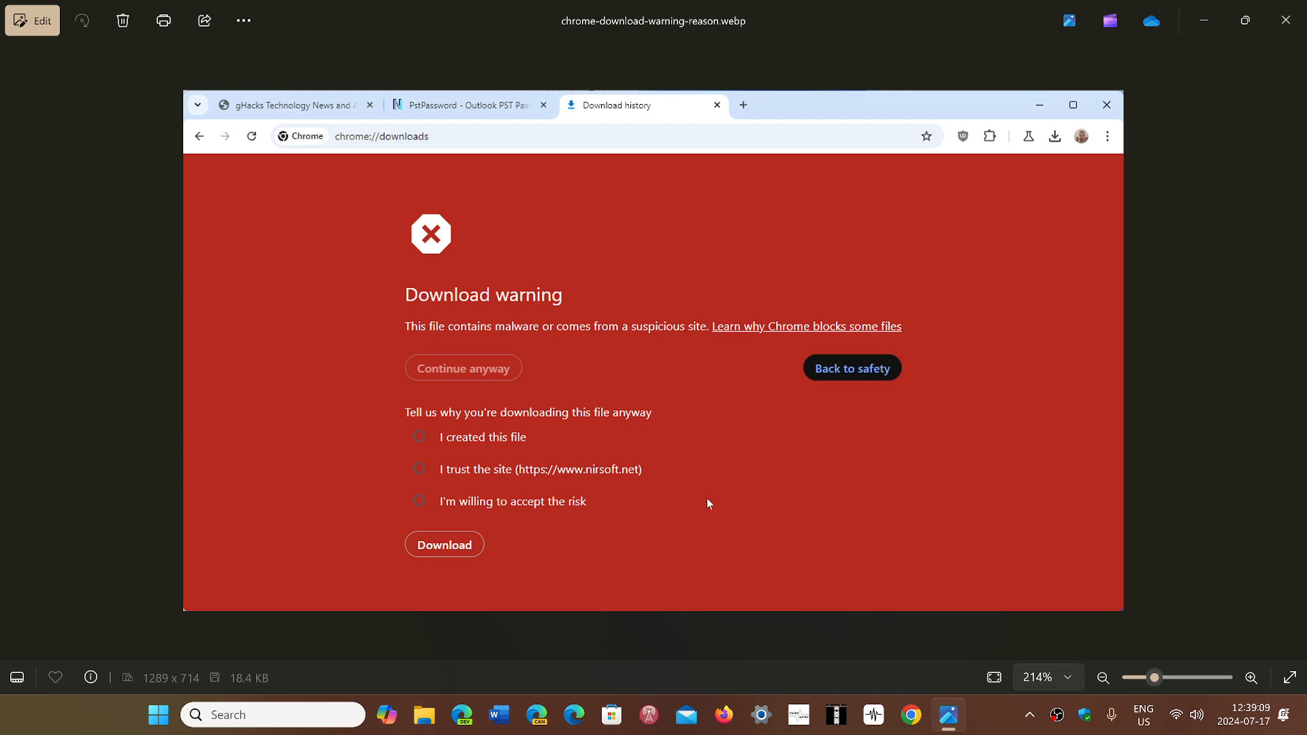
pyautogui.moveTo(601, 225)
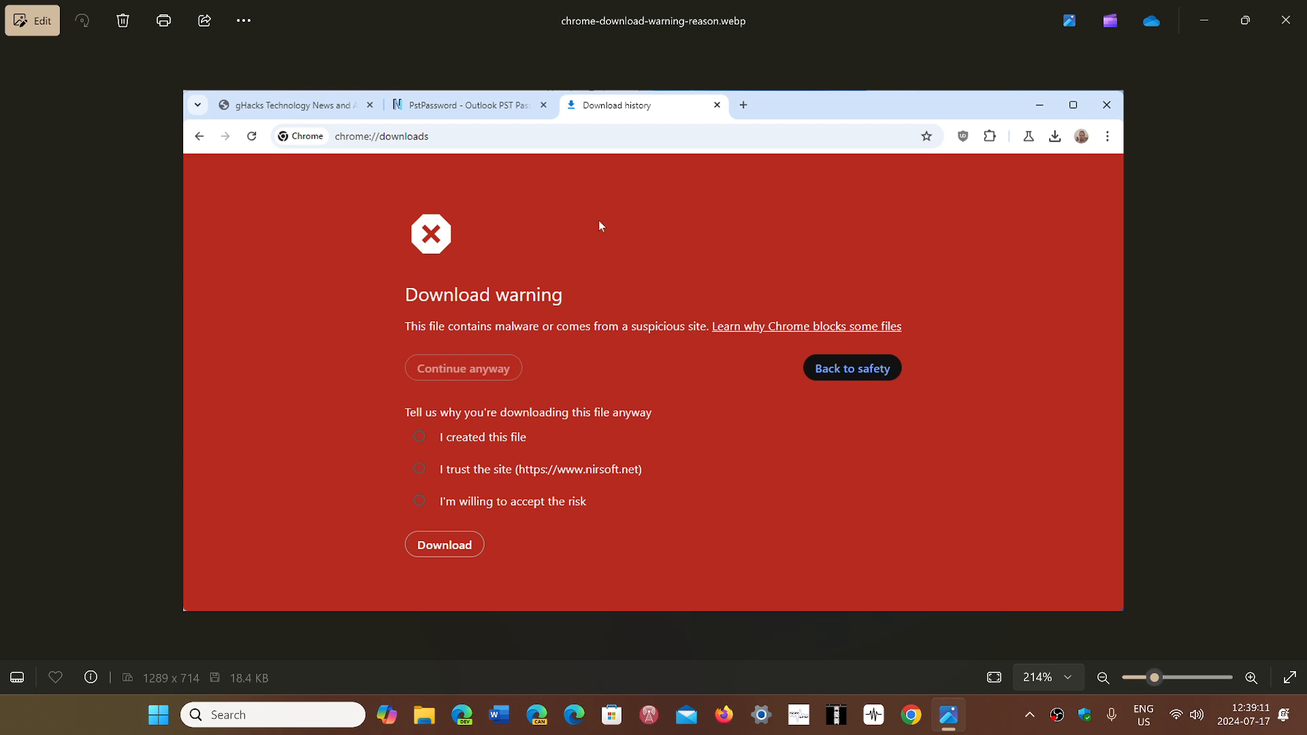
pyautogui.moveTo(573, 297)
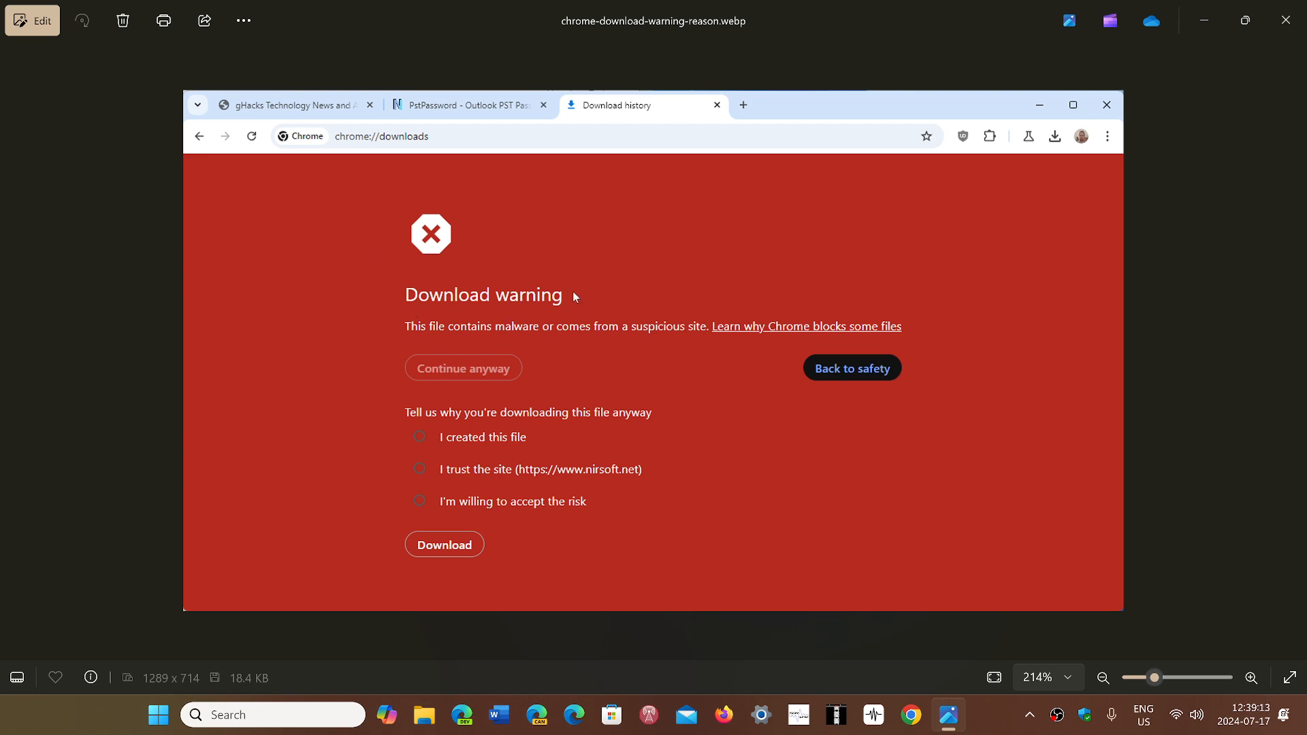
pyautogui.moveTo(526, 444)
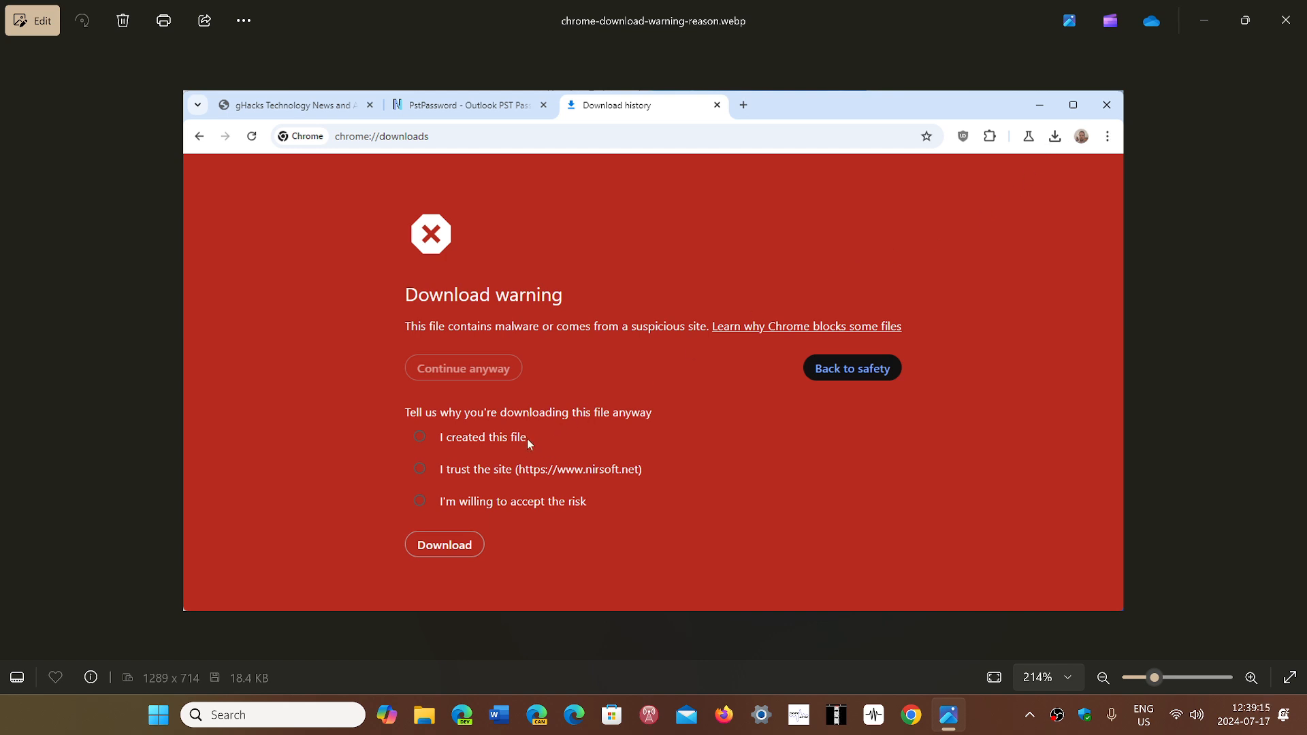
pyautogui.moveTo(753, 500)
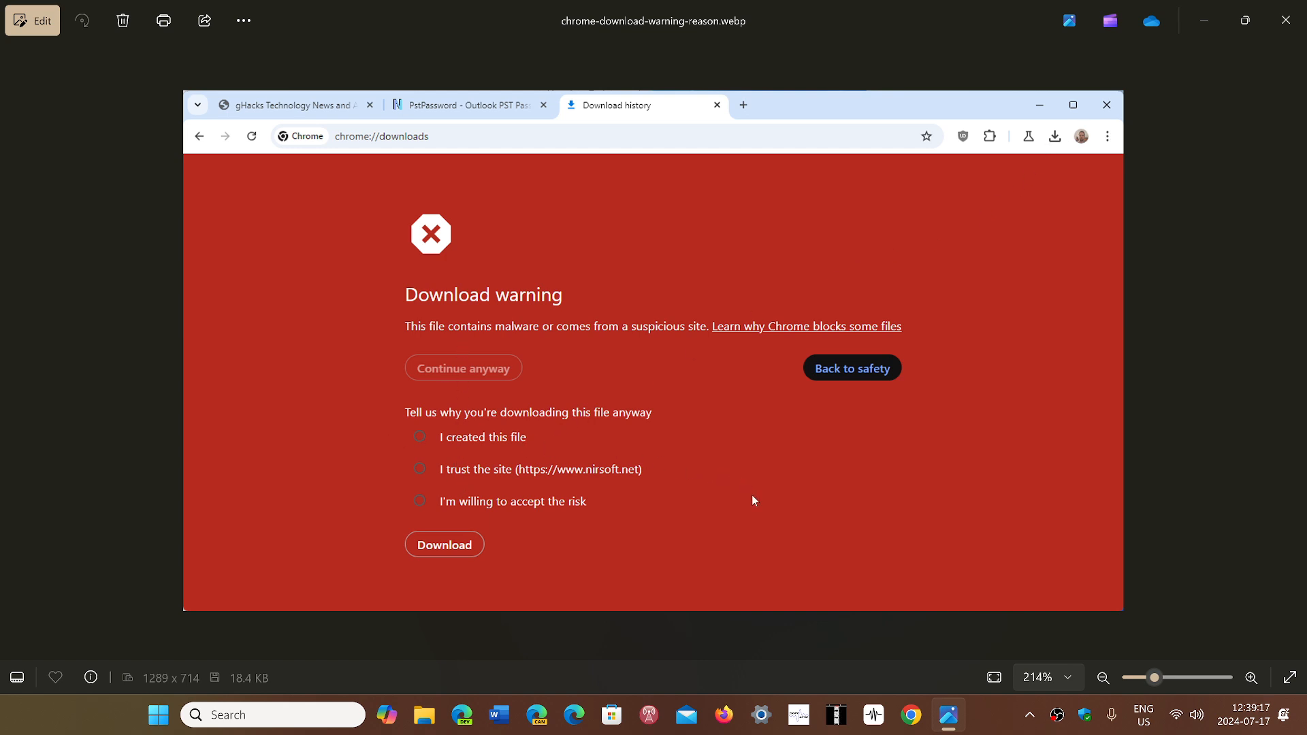
pyautogui.moveTo(672, 311)
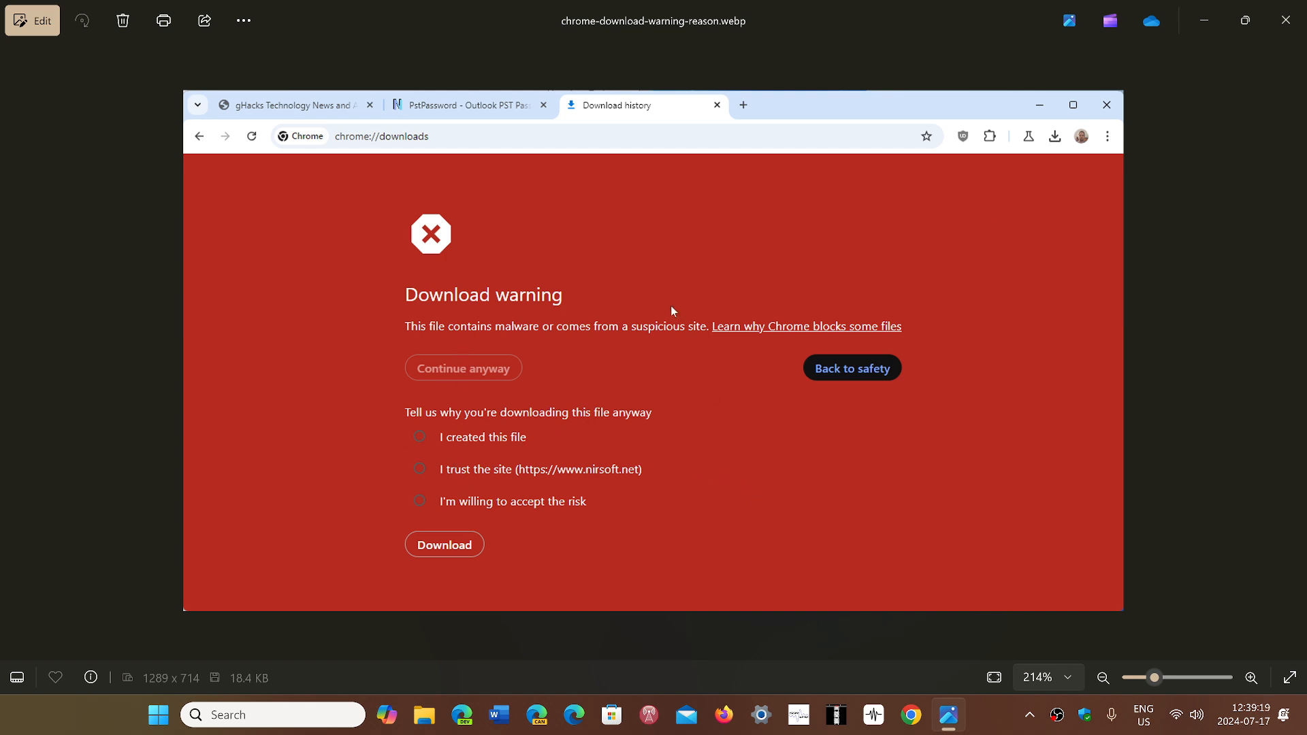
pyautogui.moveTo(565, 443)
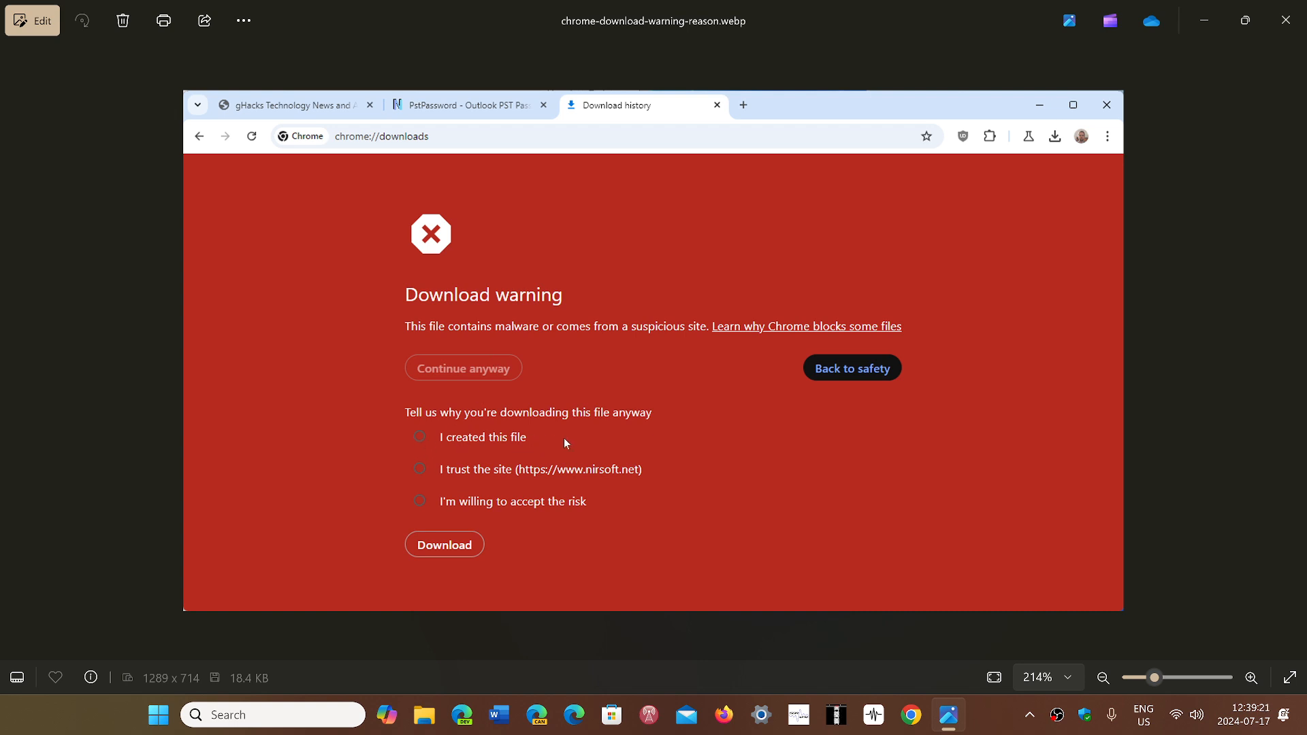
pyautogui.moveTo(481, 478)
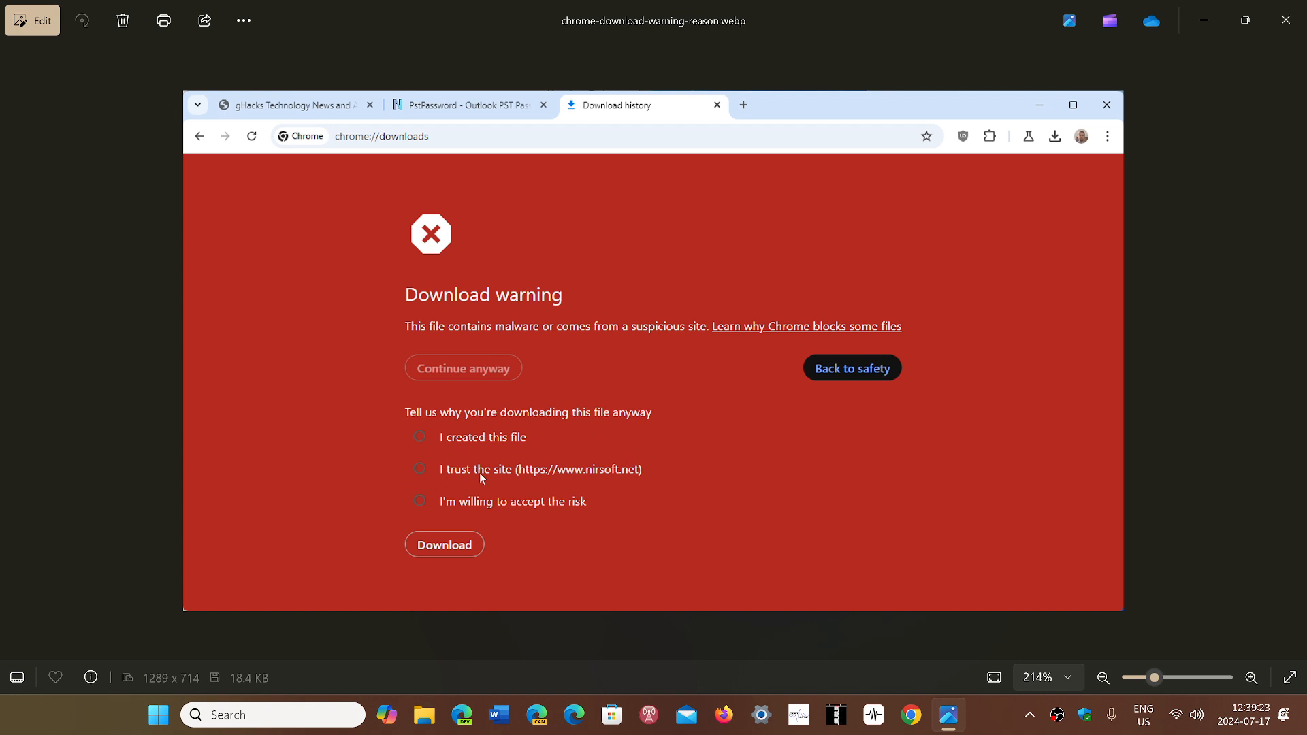
pyautogui.moveTo(639, 474)
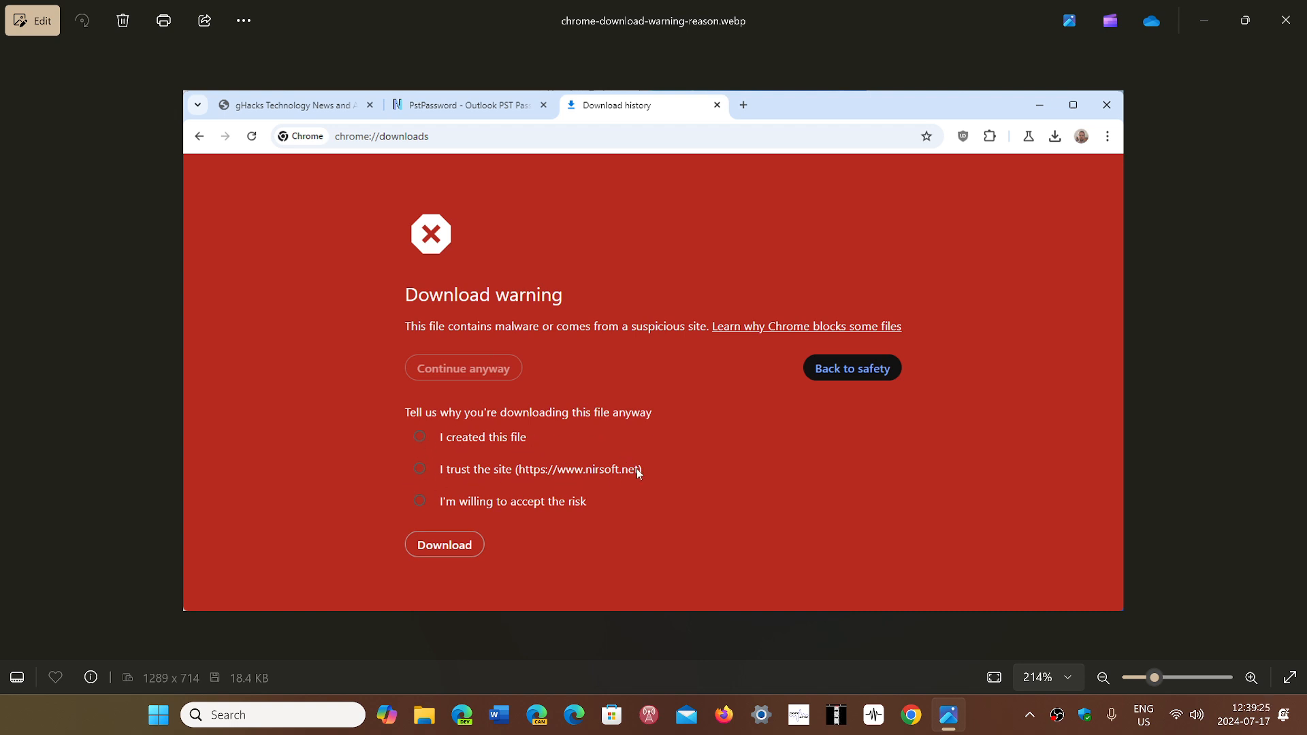
pyautogui.moveTo(494, 524)
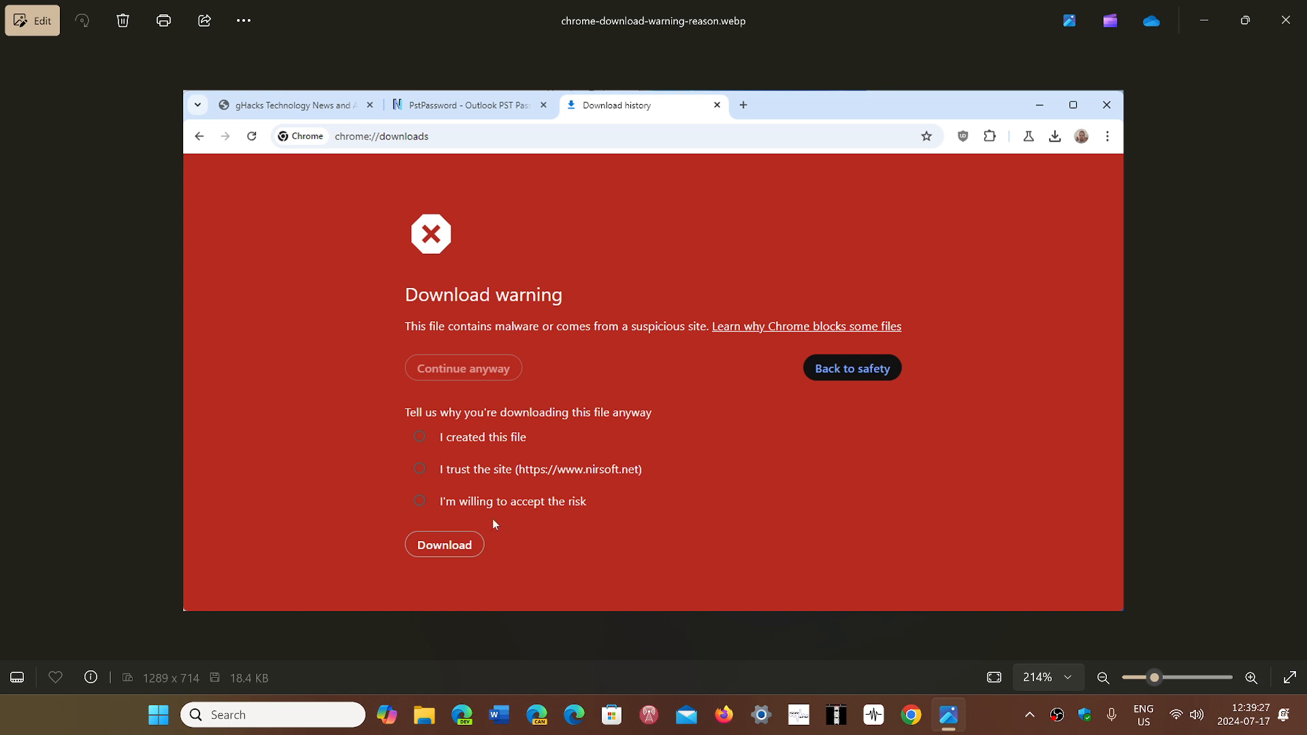
pyautogui.moveTo(642, 521)
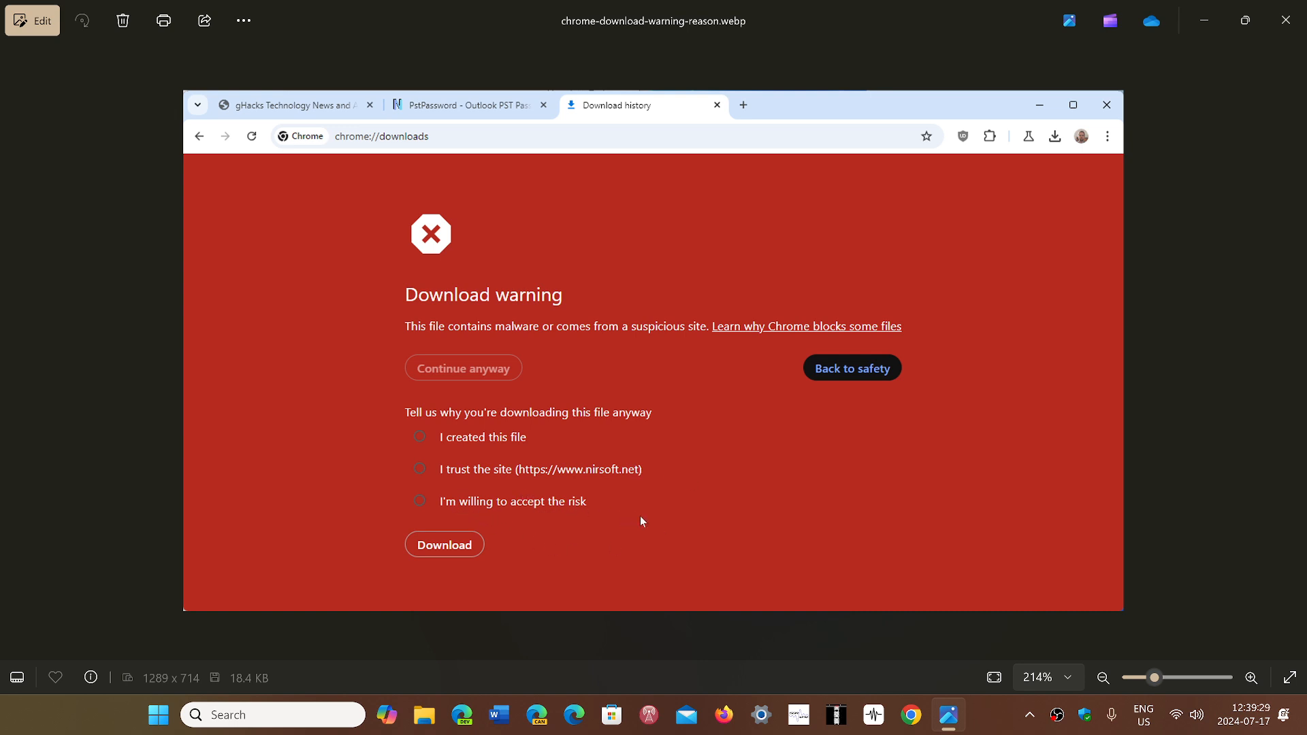
pyautogui.moveTo(842, 527)
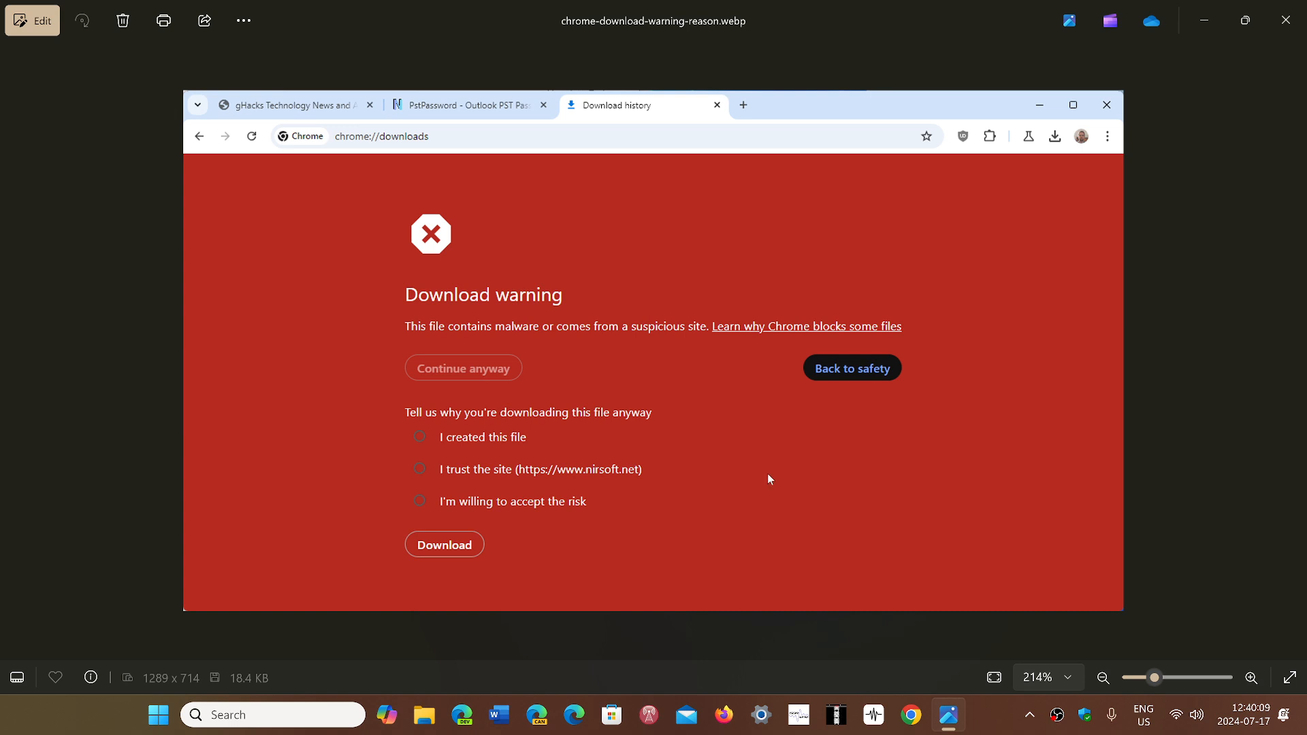
pyautogui.moveTo(799, 529)
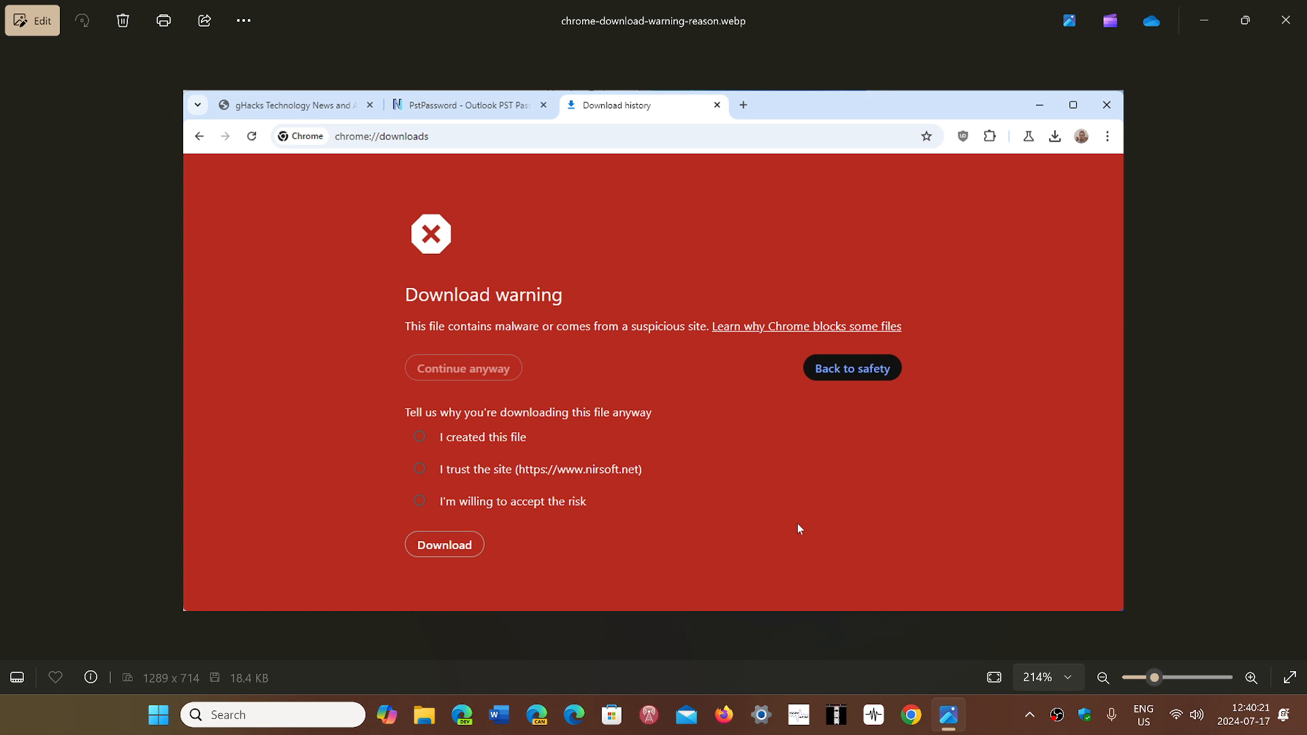
pyautogui.moveTo(442, 472)
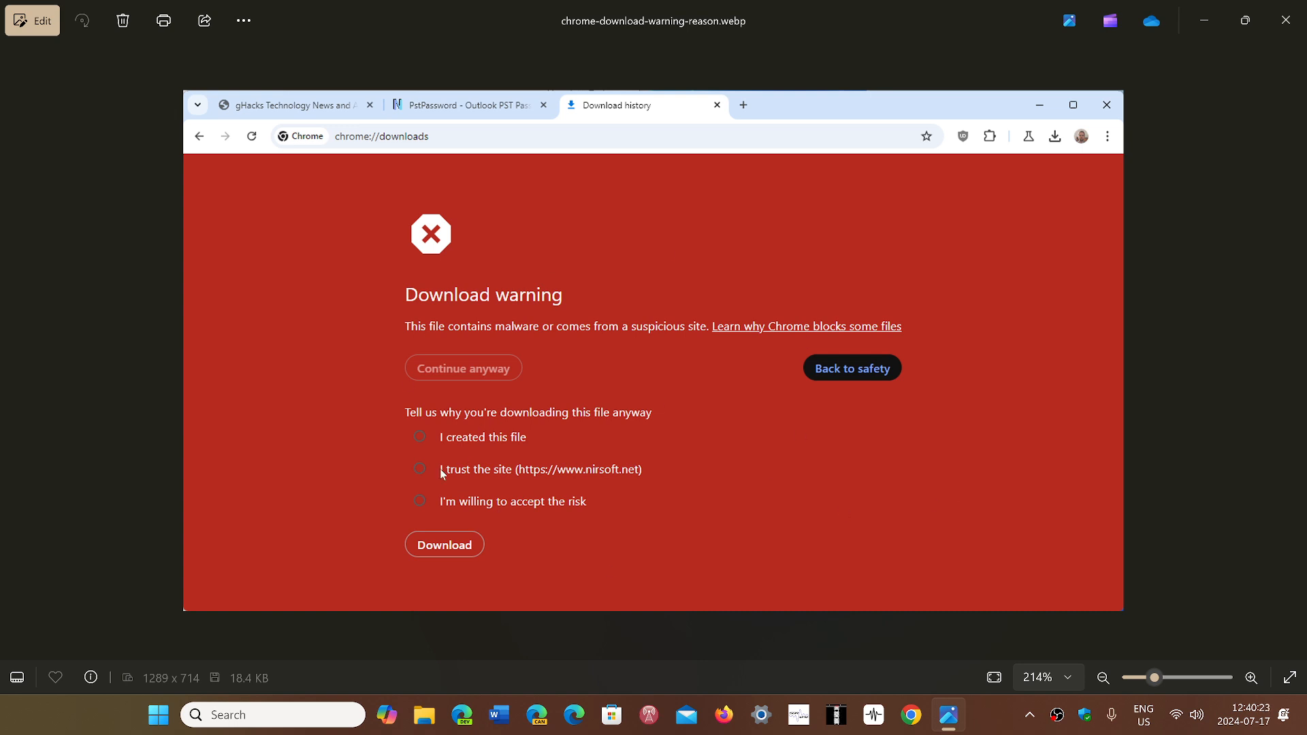
pyautogui.moveTo(987, 719)
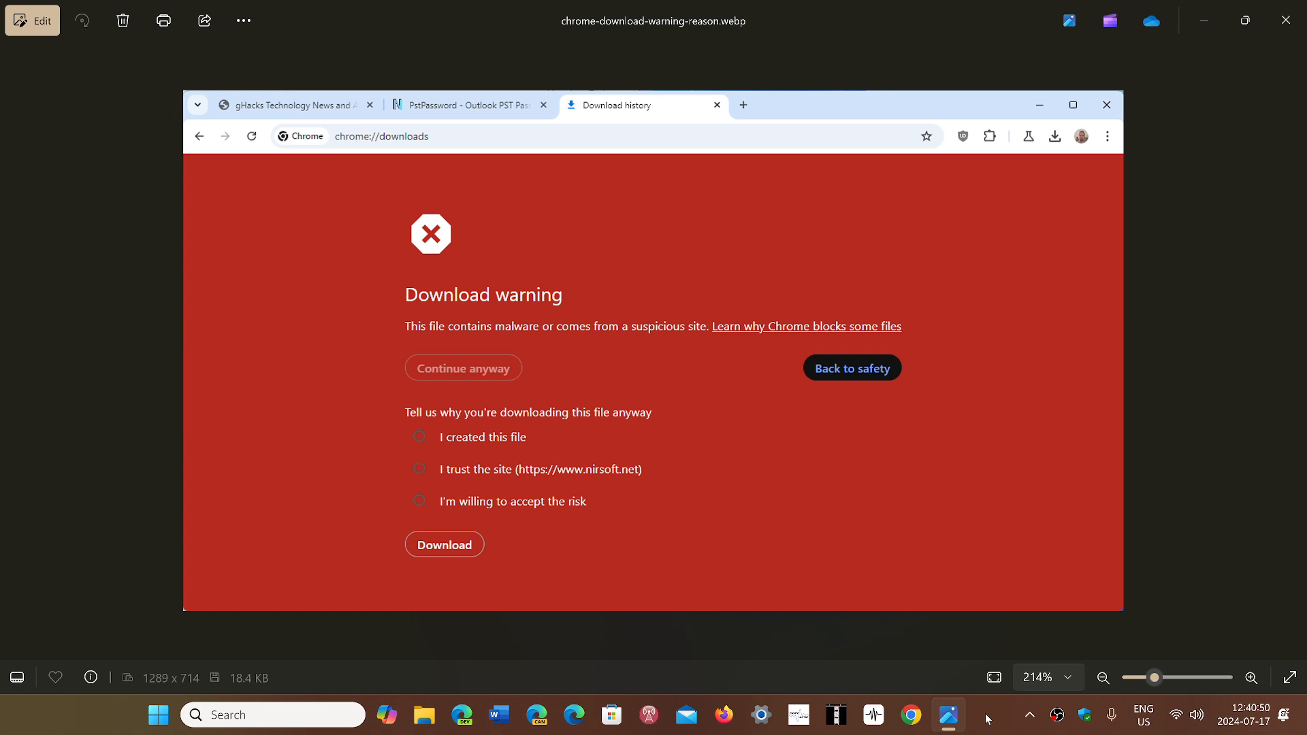
pyautogui.moveTo(833, 529)
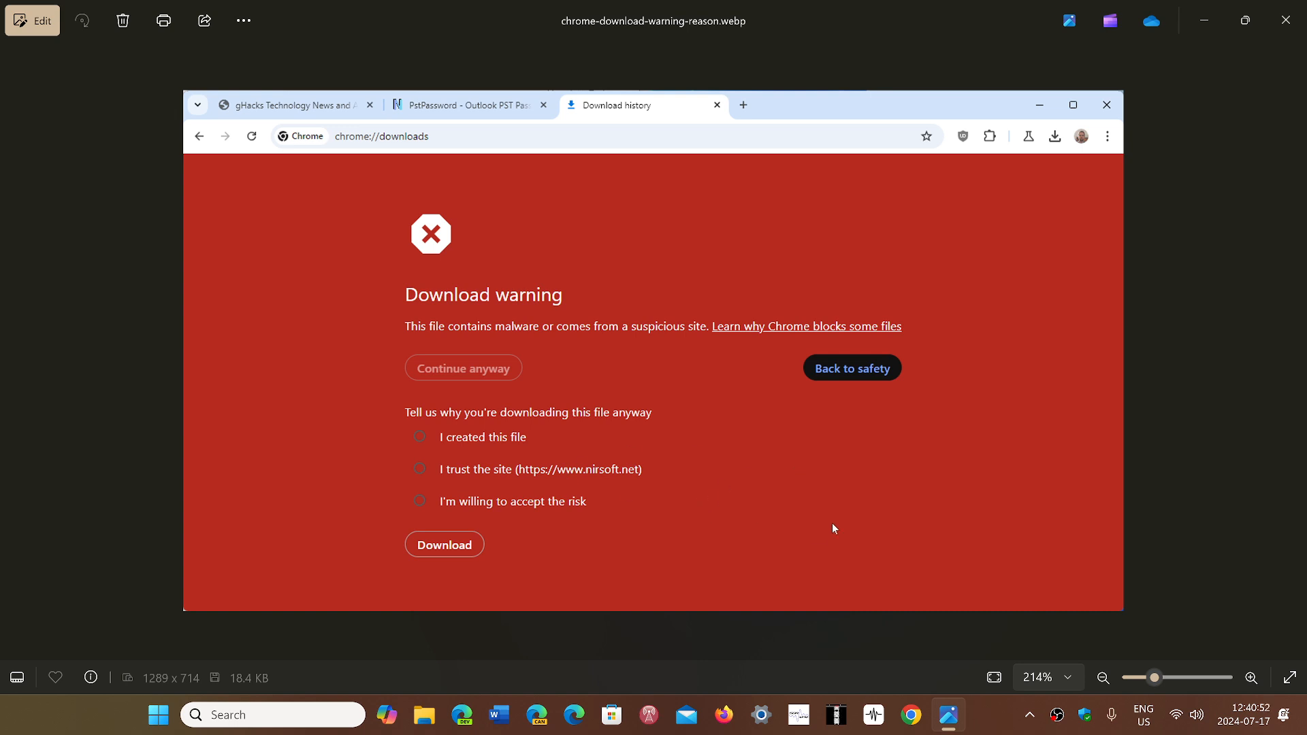
pyautogui.moveTo(844, 527)
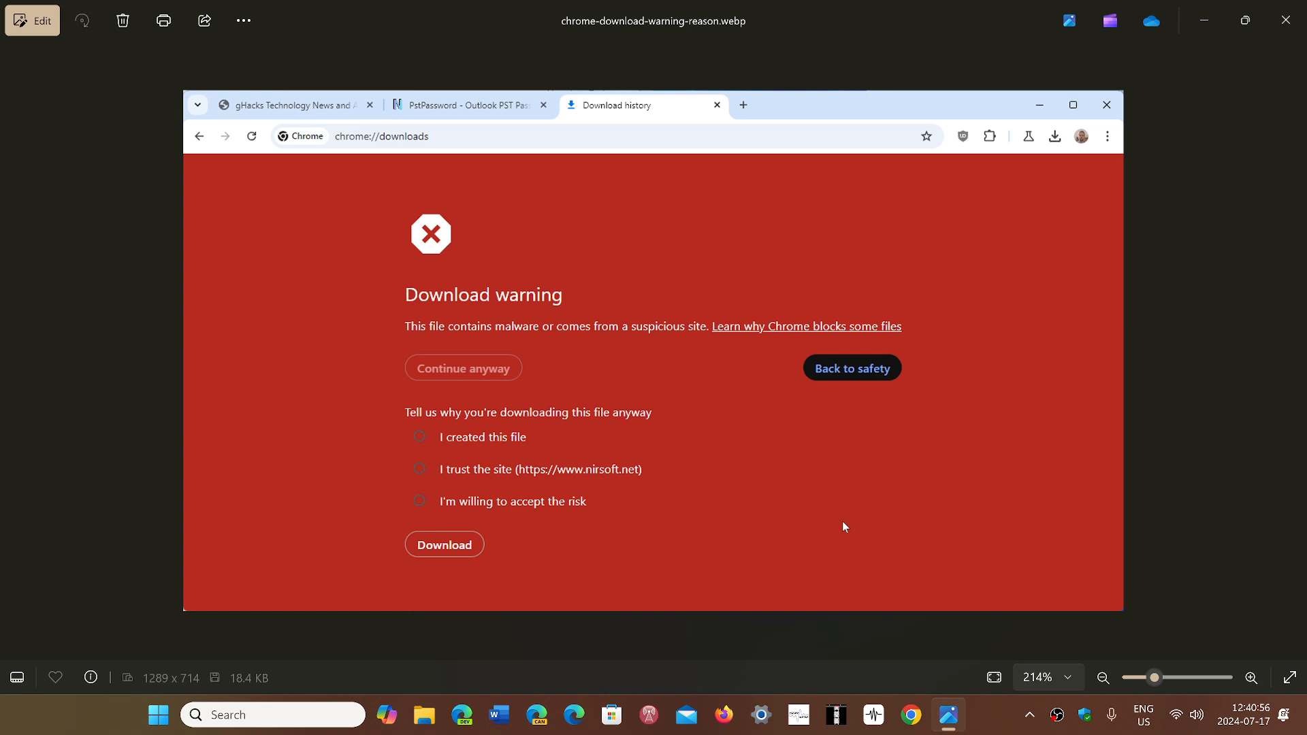
pyautogui.moveTo(731, 539)
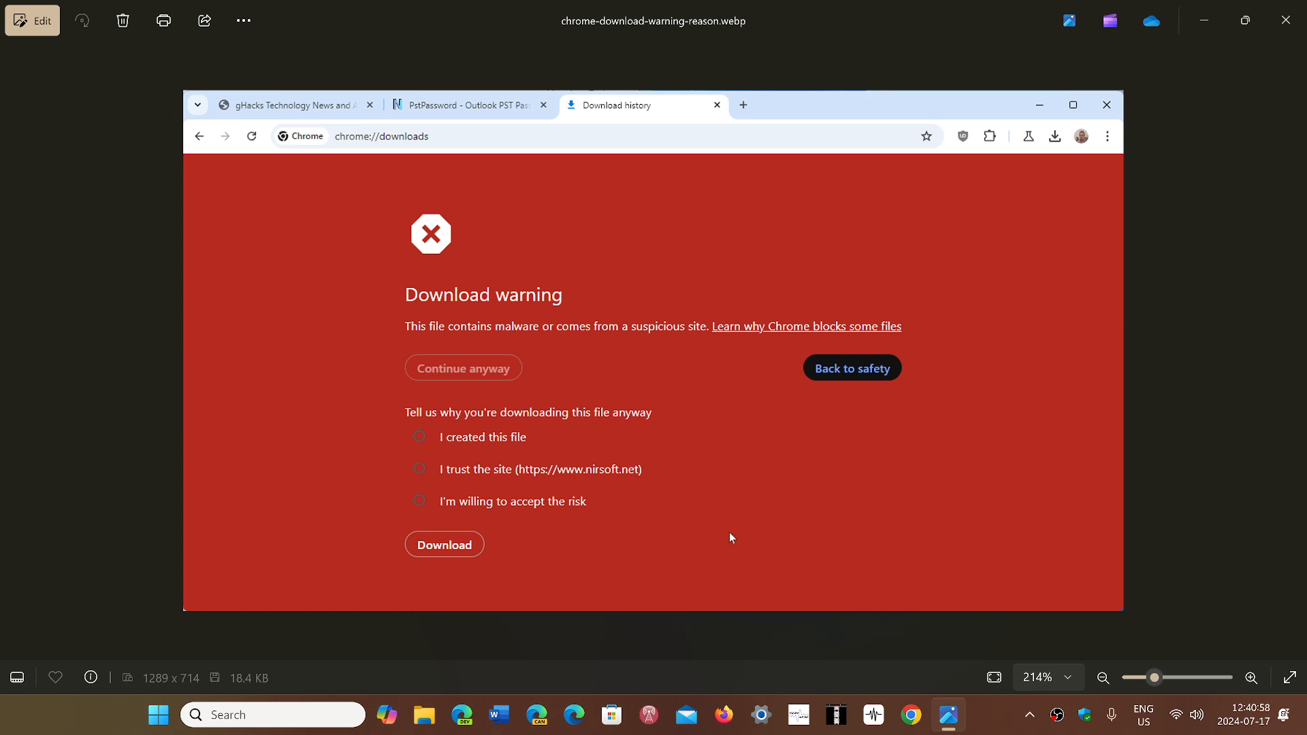
pyautogui.moveTo(868, 486)
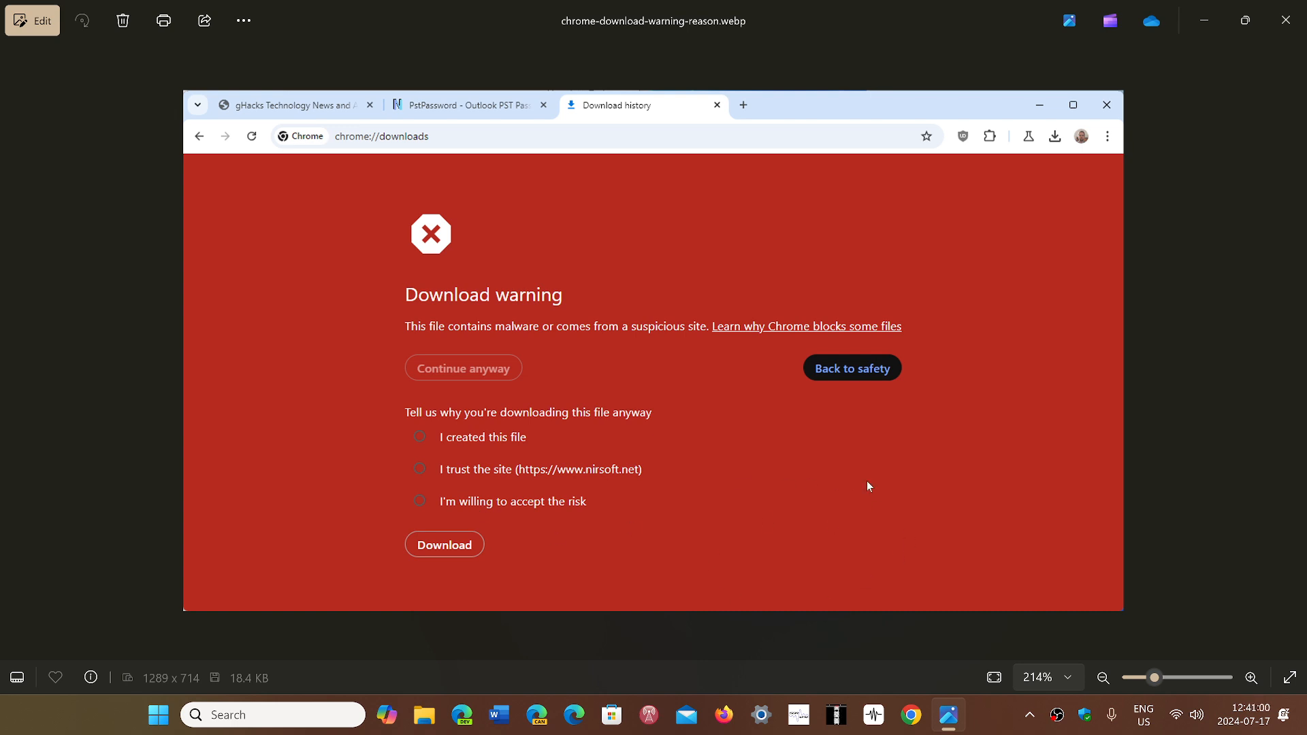
pyautogui.moveTo(847, 542)
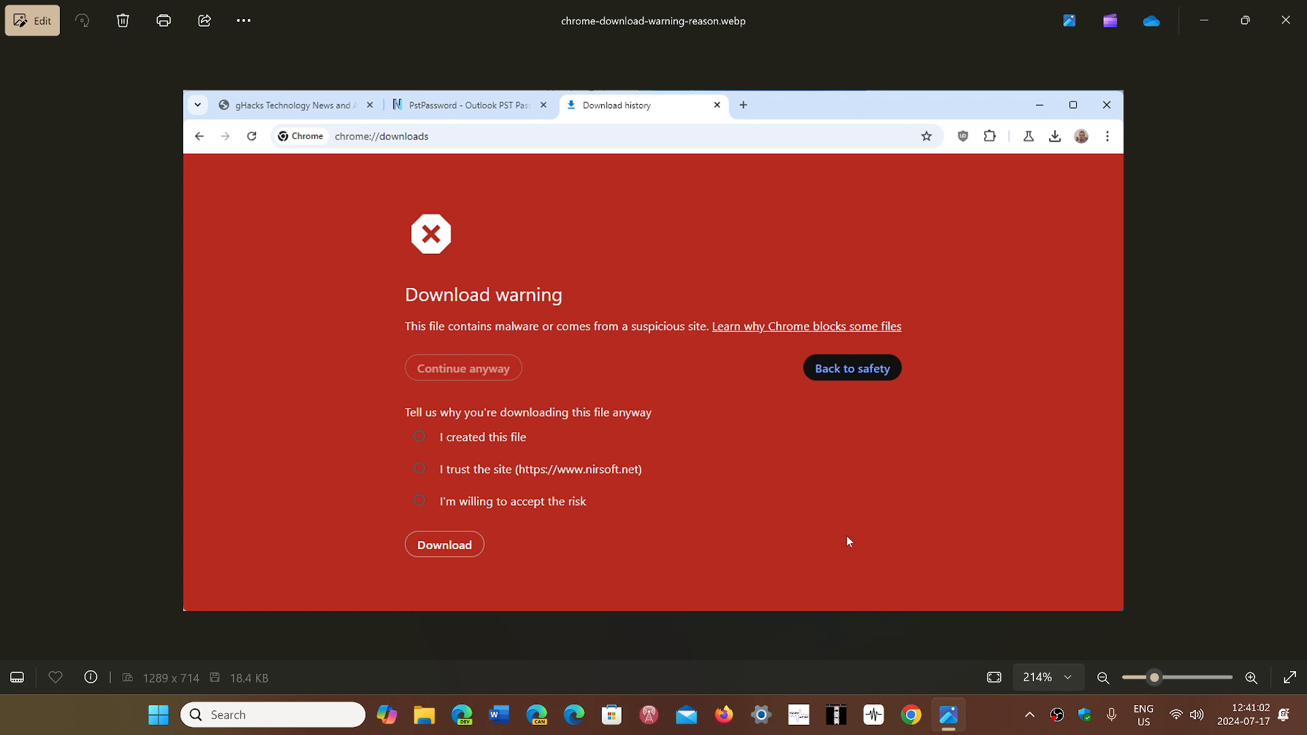
pyautogui.moveTo(942, 659)
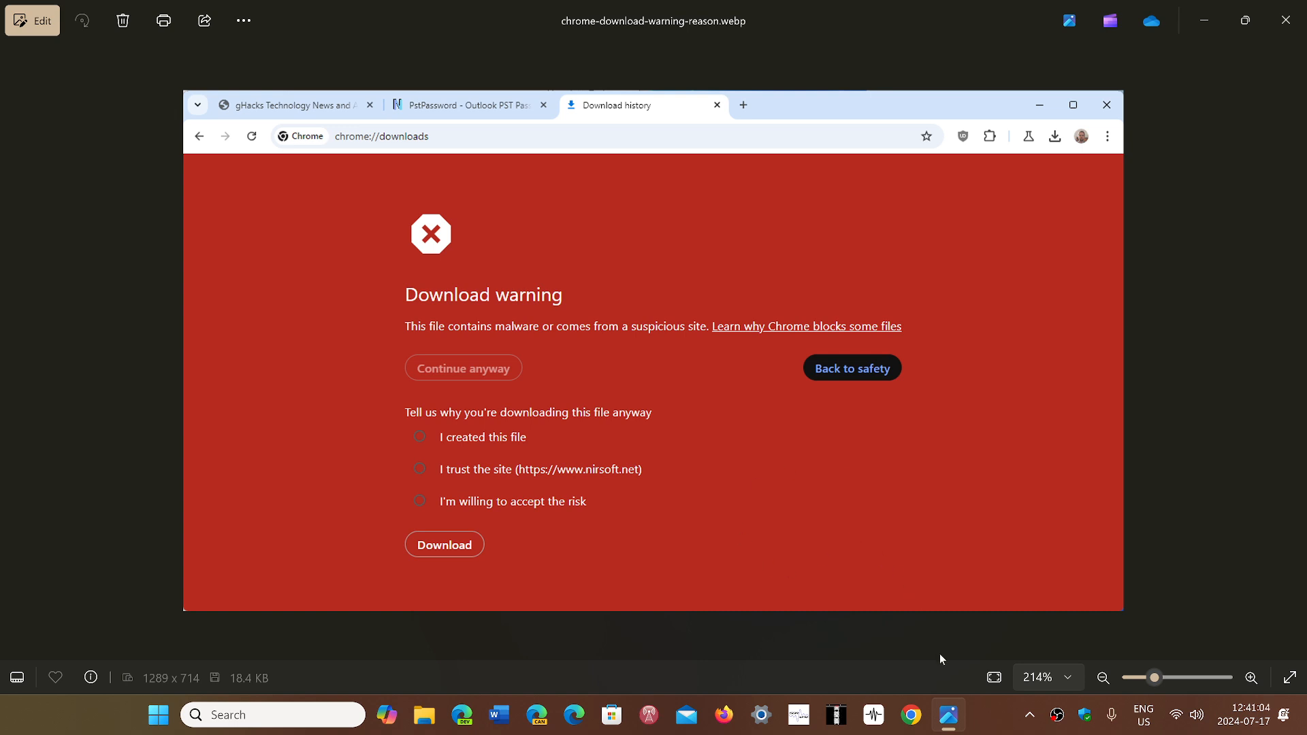
pyautogui.moveTo(975, 526)
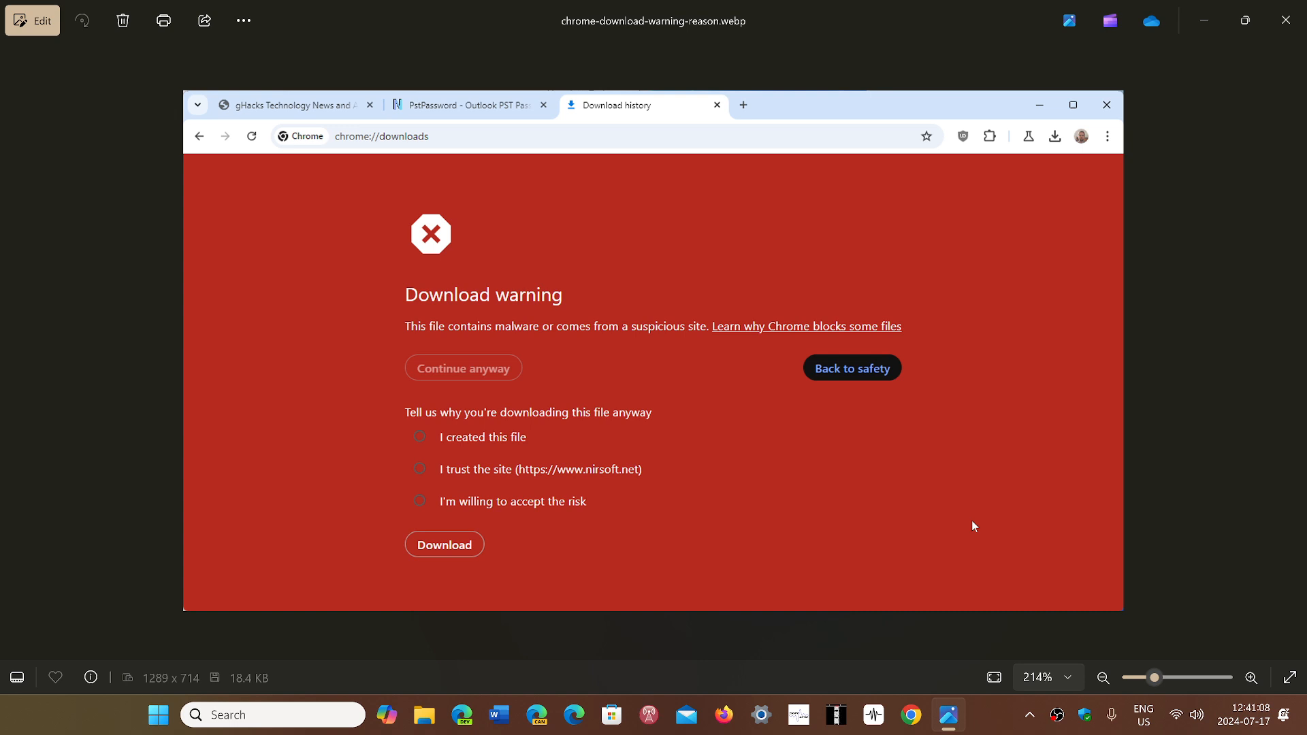
pyautogui.moveTo(989, 721)
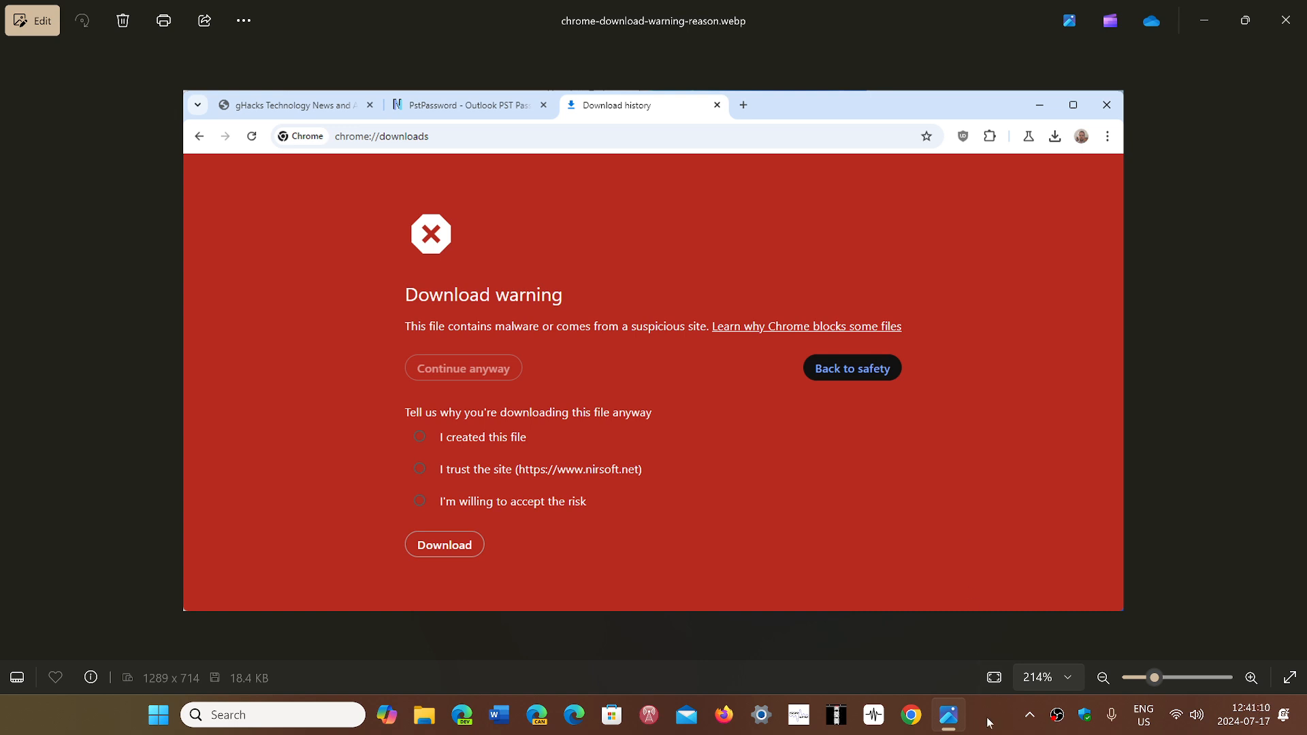
pyautogui.moveTo(480, 214)
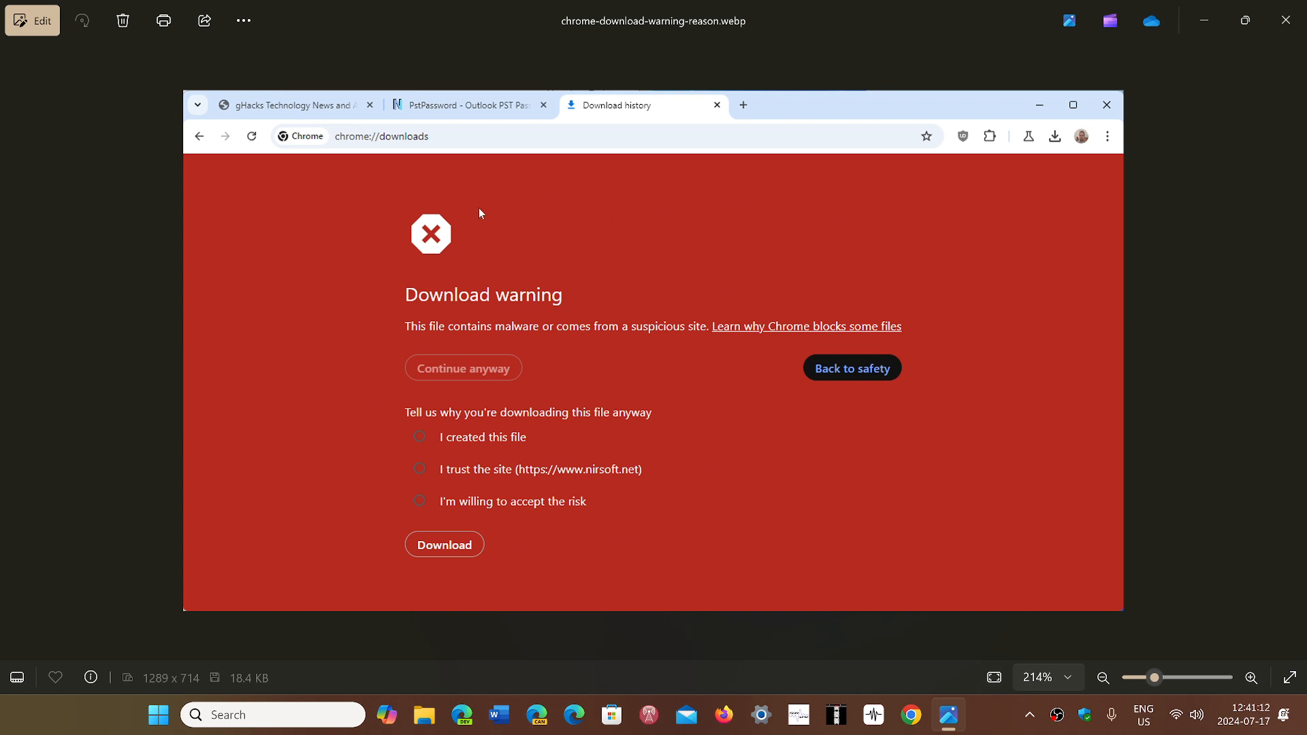
pyautogui.moveTo(988, 720)
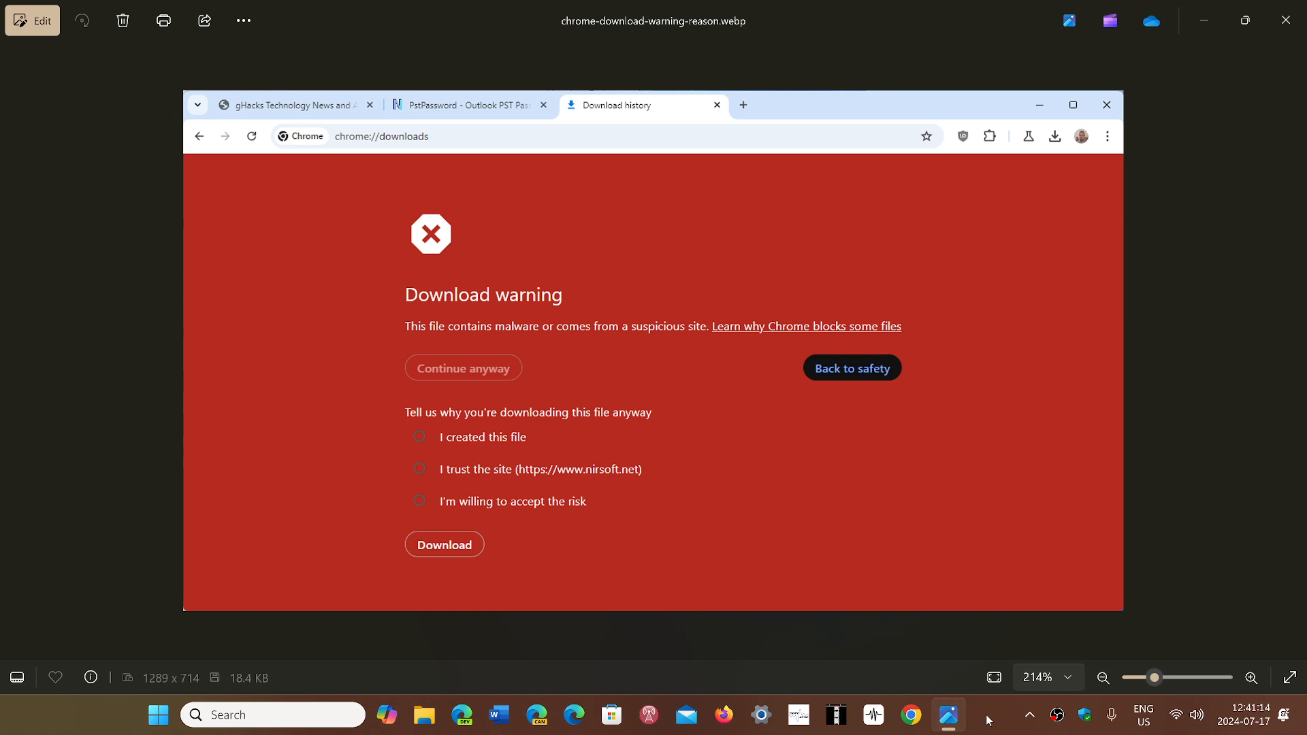